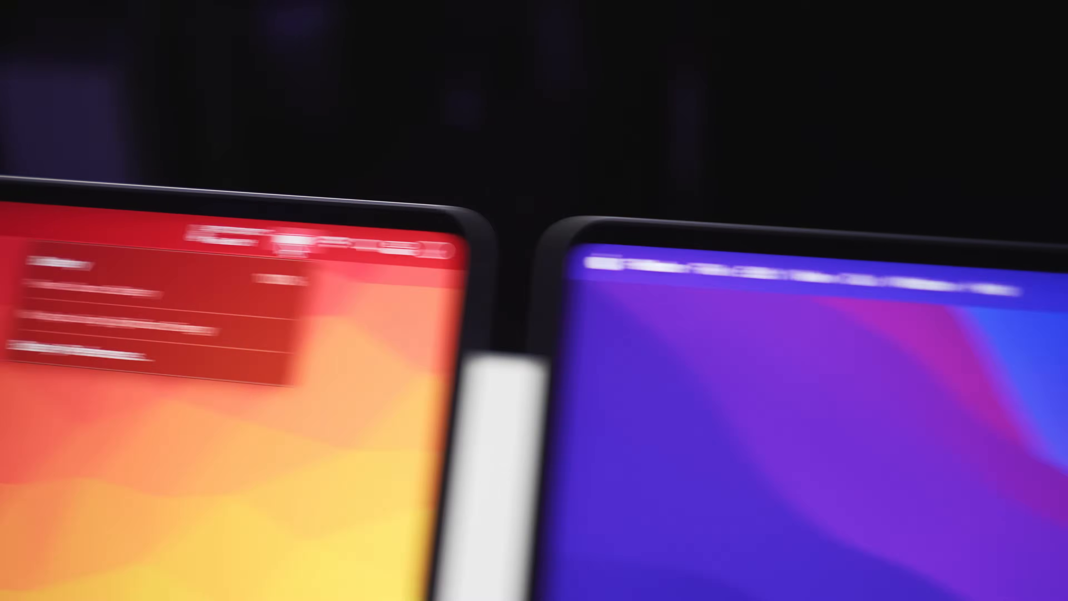
Step: Toggle HDR off then back on for the PowerConf C300 webcam, then show the Mode choices
{"action": "left_click", "coordinate": [709, 260]}
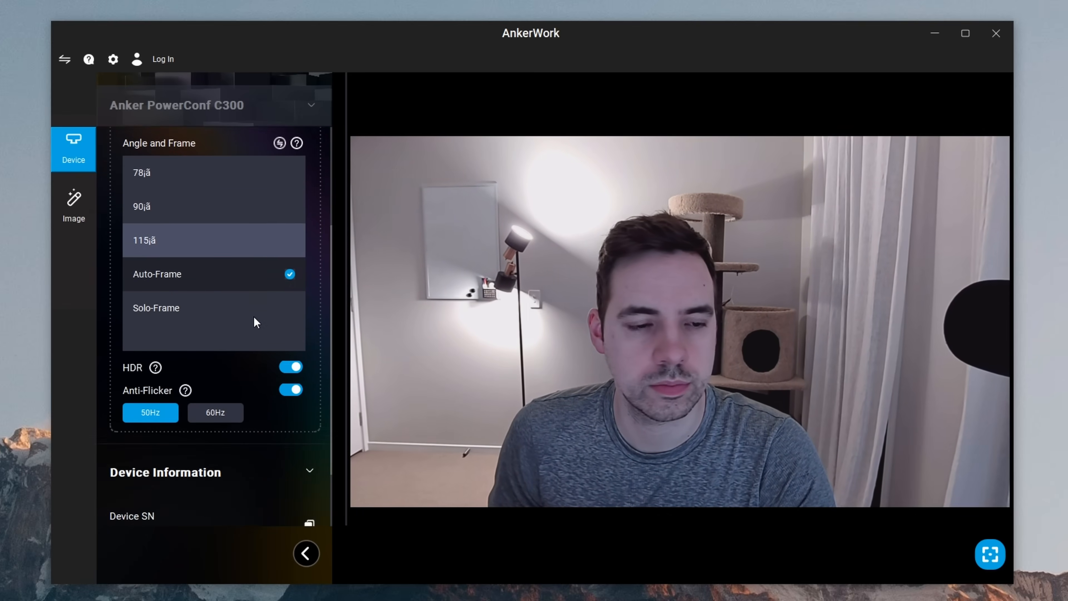
{"action": "left_click", "coordinate": [290, 367]}
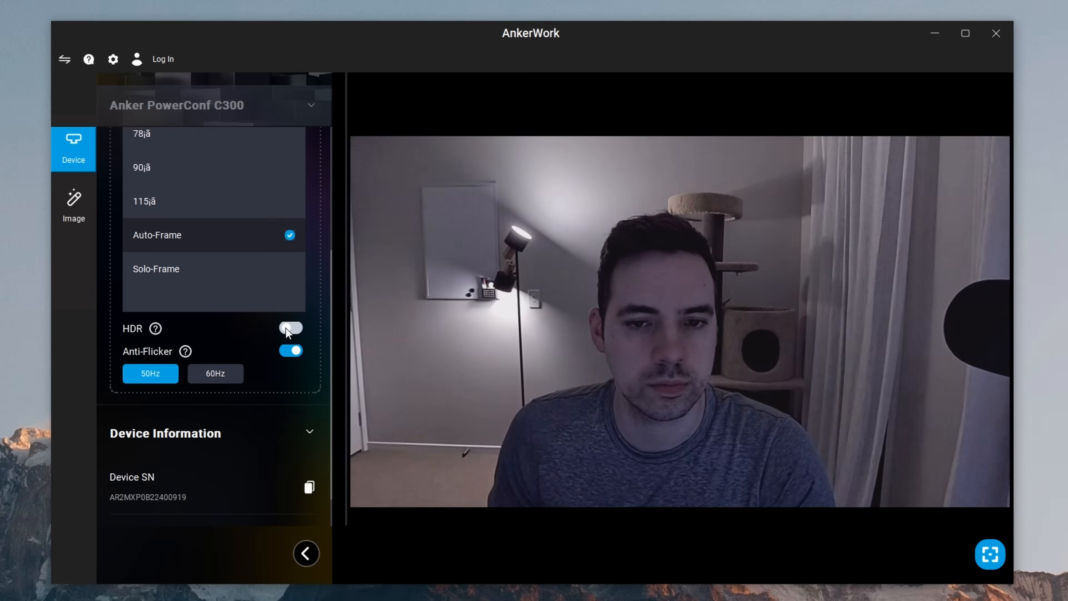
{"action": "left_click", "coordinate": [289, 328]}
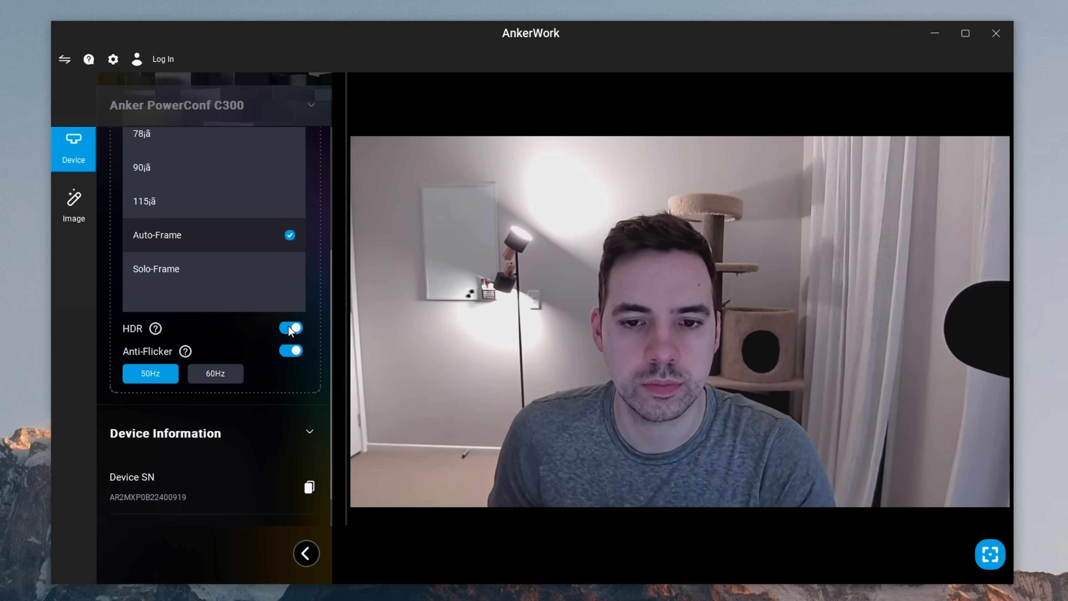
{"action": "left_click", "coordinate": [289, 350]}
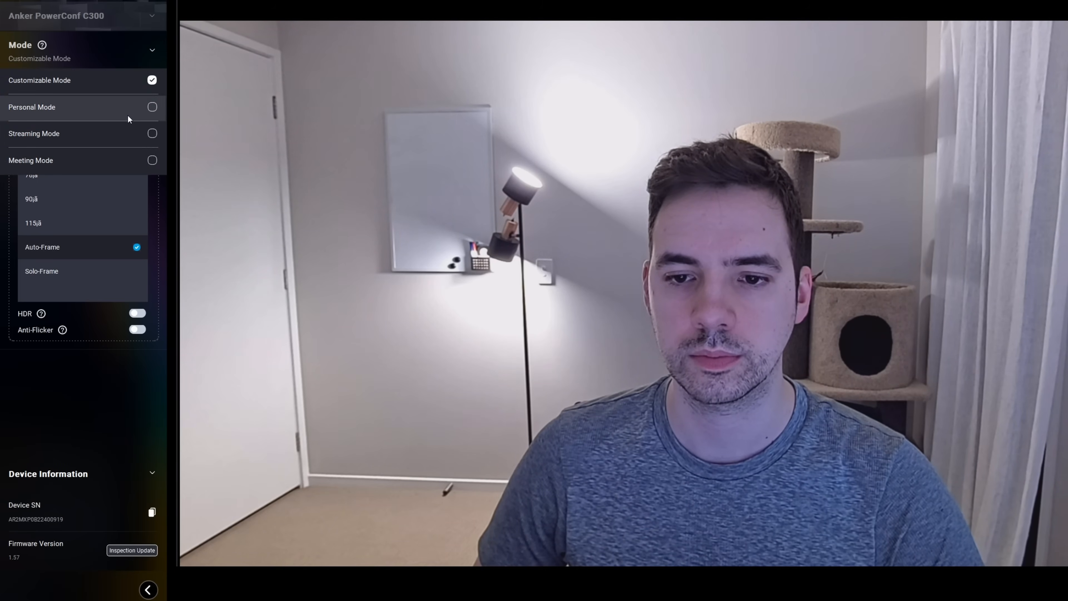
{"action": "left_click", "coordinate": [31, 107]}
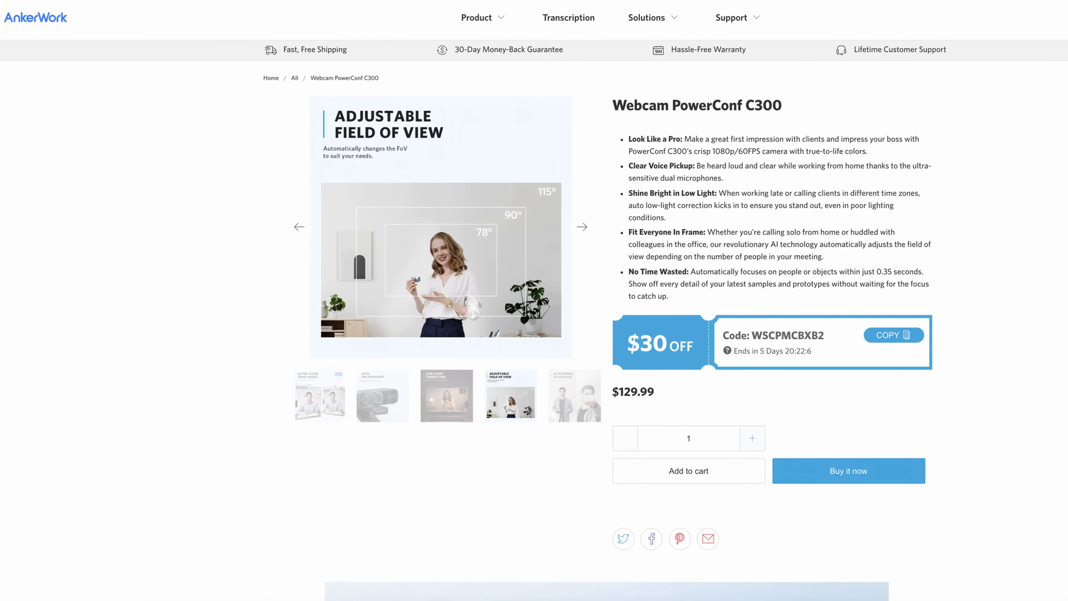
Step: Scroll through the Webcam PowerConf C300 listing showing $129.99 with $30 off
{"action": "scroll", "scroll_direction": "down", "scroll_amount": 3}
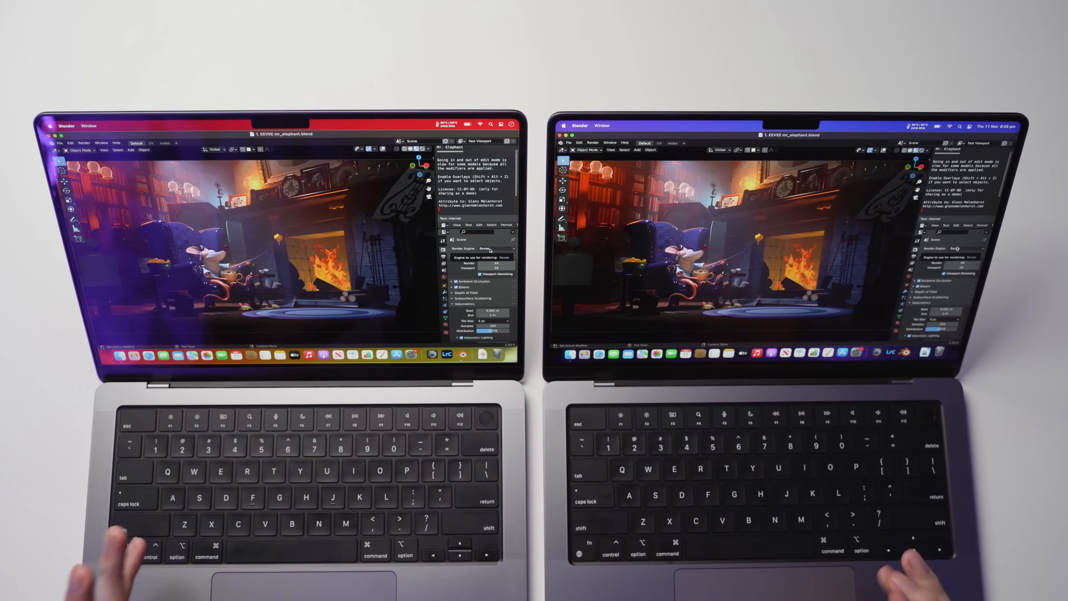
Step: Start Render Image on the Mr. Elephant EEVEE scene on each MacBook Pro
{"action": "left_click", "coordinate": [83, 143]}
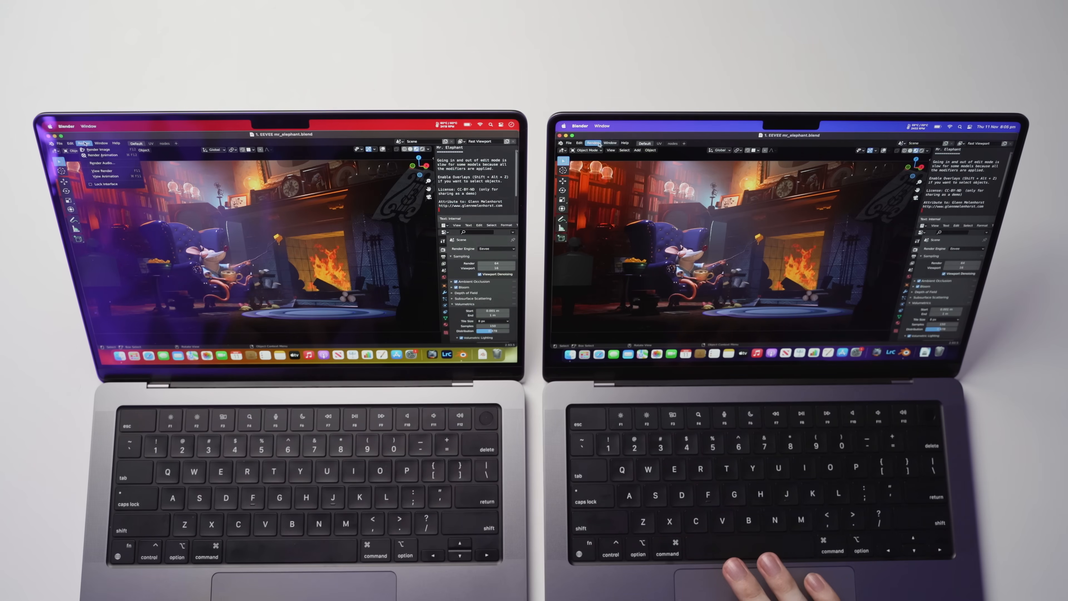
{"action": "left_click", "coordinate": [592, 151]}
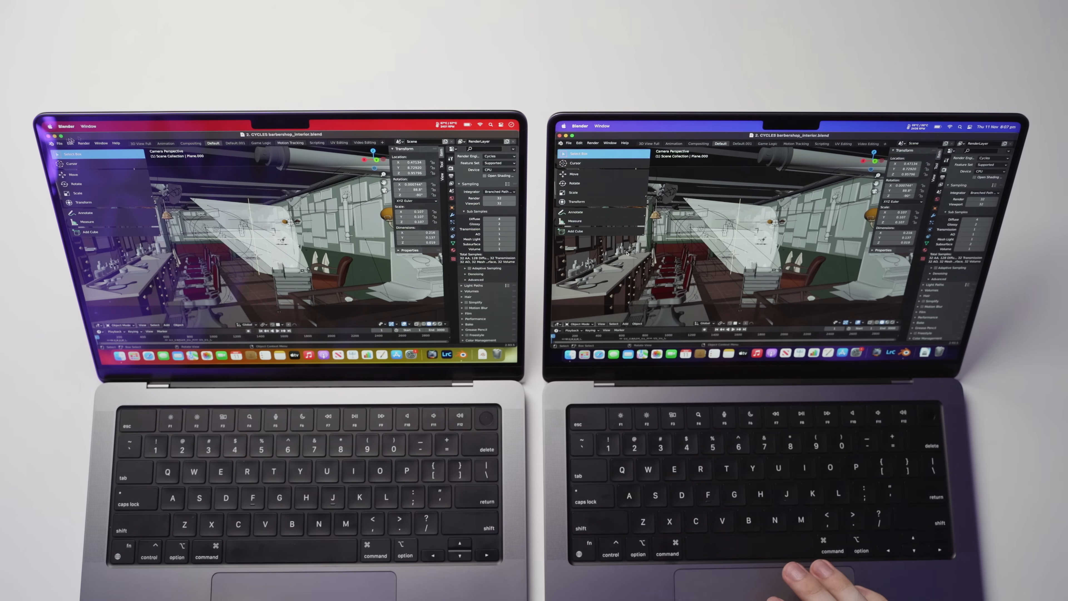
Step: Start rendering the barbershop_interior Cycles scene
{"action": "left_click", "coordinate": [83, 144]}
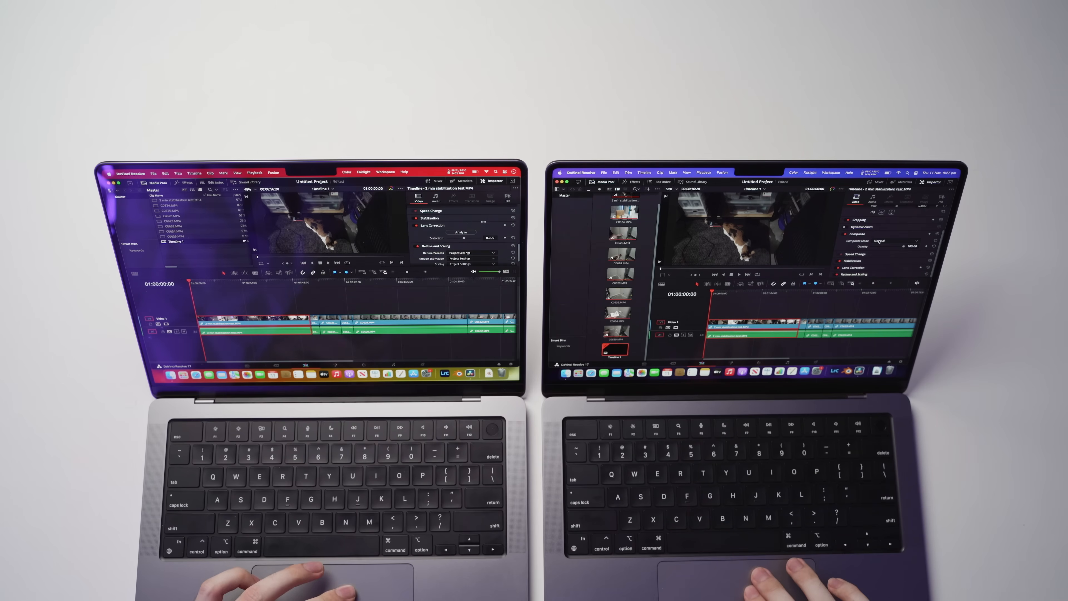
Step: Run Stabilize from the Inspector on the stabilization test clip
{"action": "left_click", "coordinate": [428, 219]}
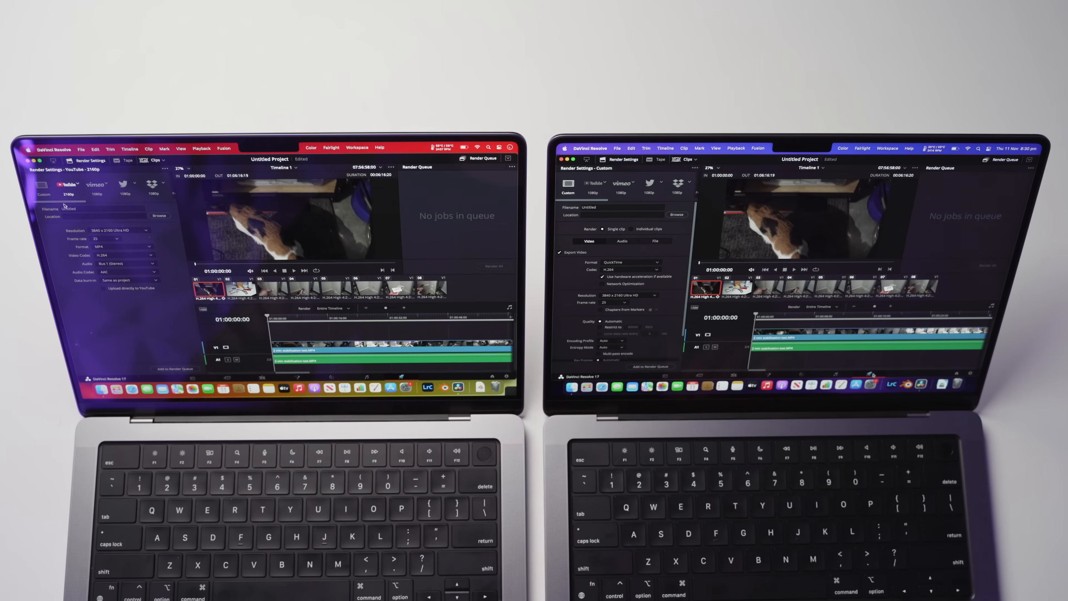
Step: Confirm the export location and run Render All for Job 1 on both MacBooks
{"action": "left_click", "coordinate": [595, 182]}
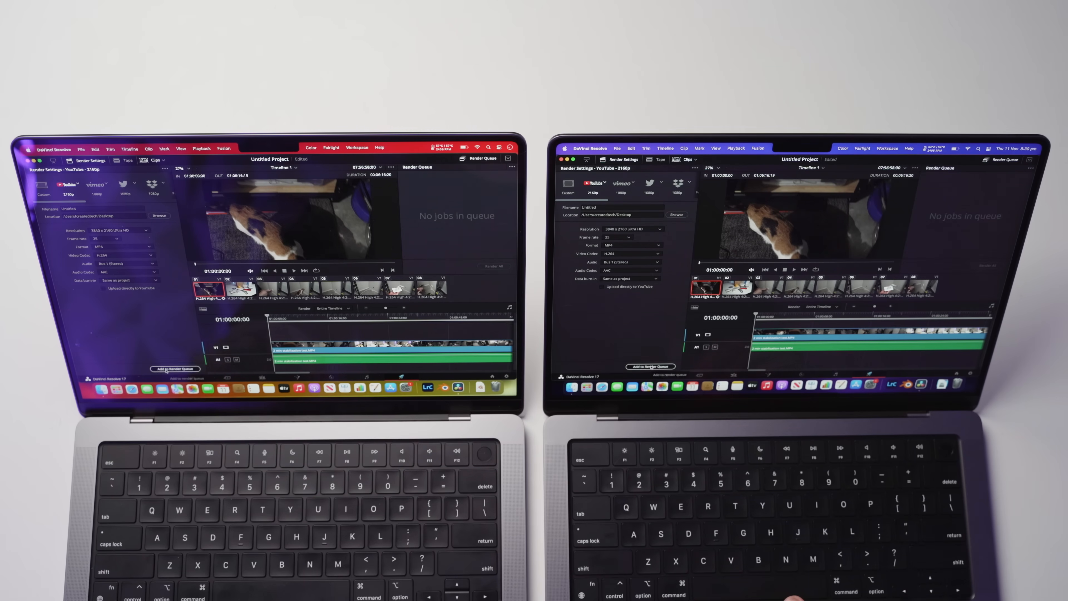
{"action": "left_click", "coordinate": [174, 368]}
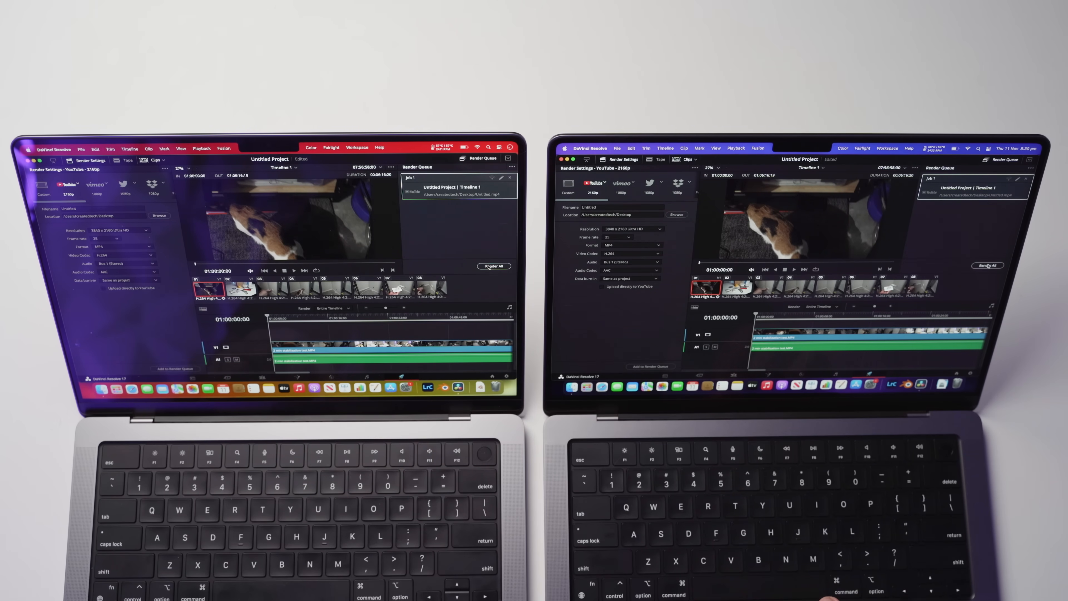
{"action": "left_click", "coordinate": [494, 266]}
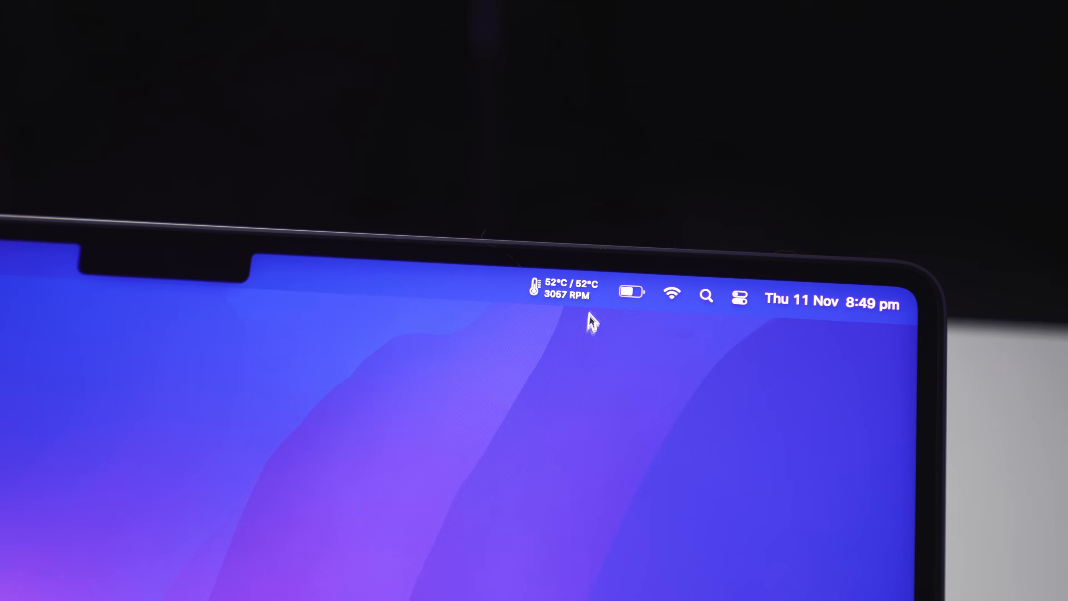
Step: Show the menu-bar battery status on each MacBook, reading 61% on battery
{"action": "left_click", "coordinate": [631, 291]}
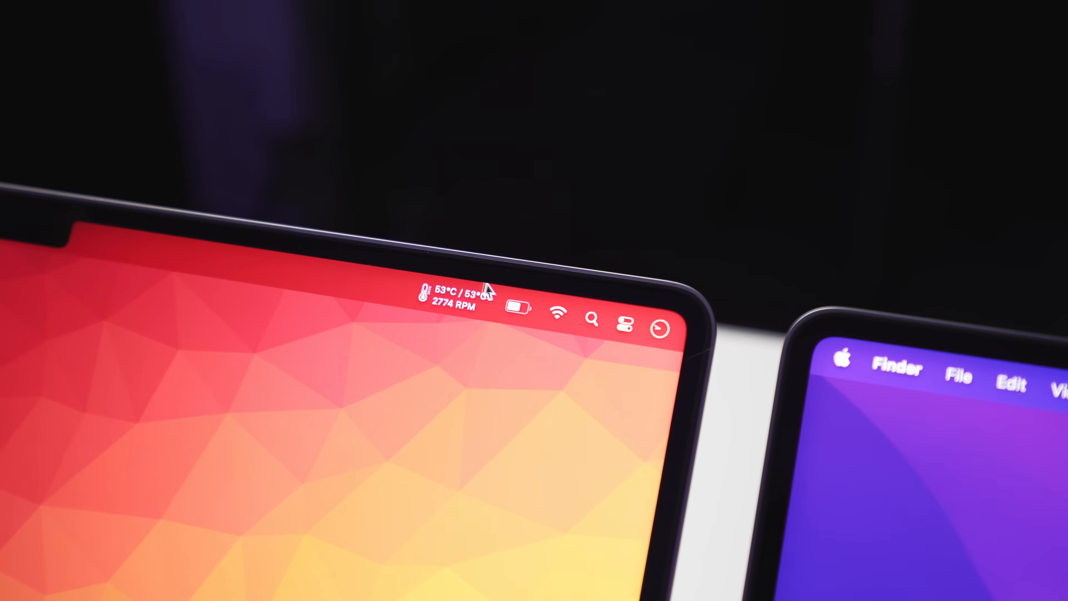
{"action": "left_click", "coordinate": [521, 314]}
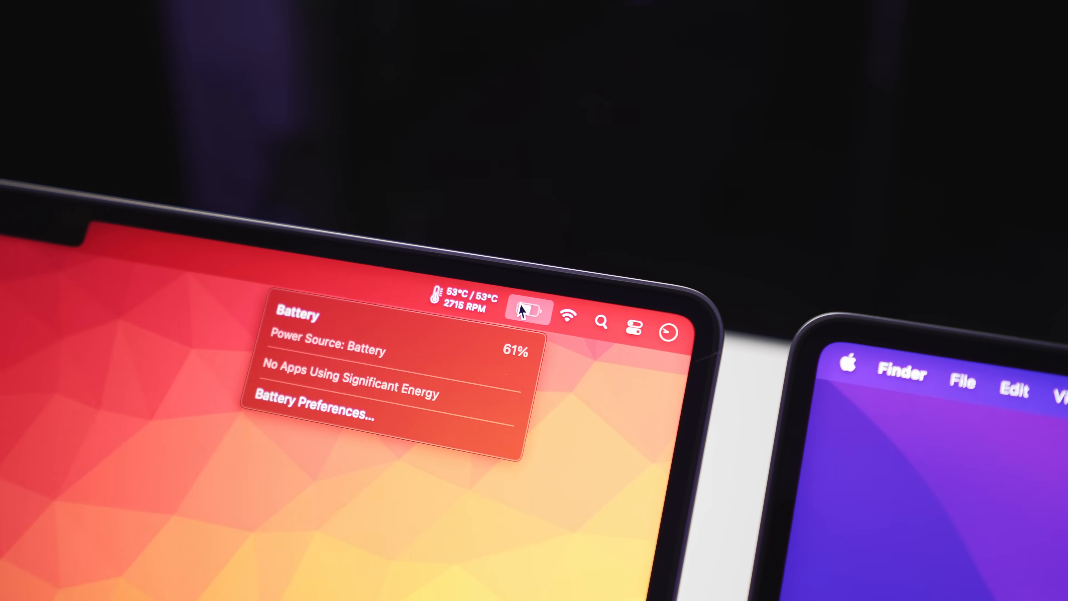